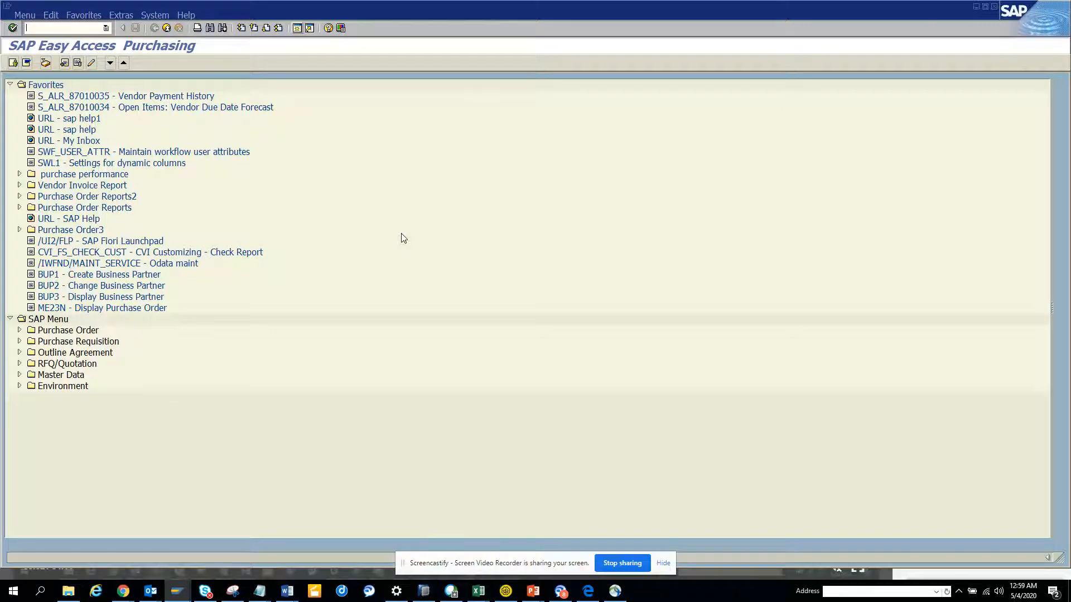
Step: Start transaction DB15 from the command field
type("db")
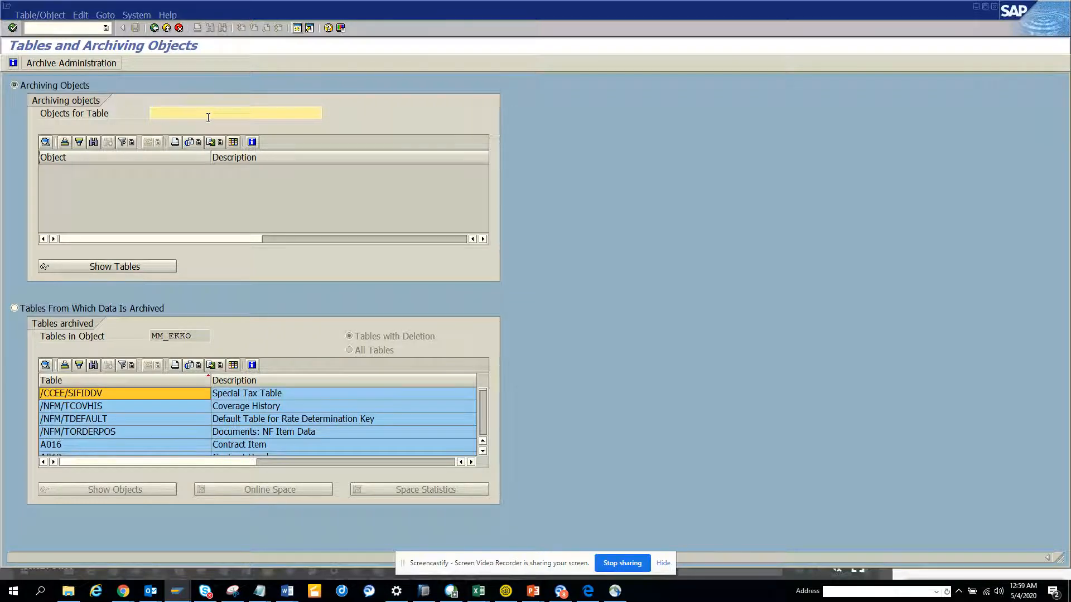
Step: Look up archiving objects for table BSEG and dismiss the archiving object message
type("bseg")
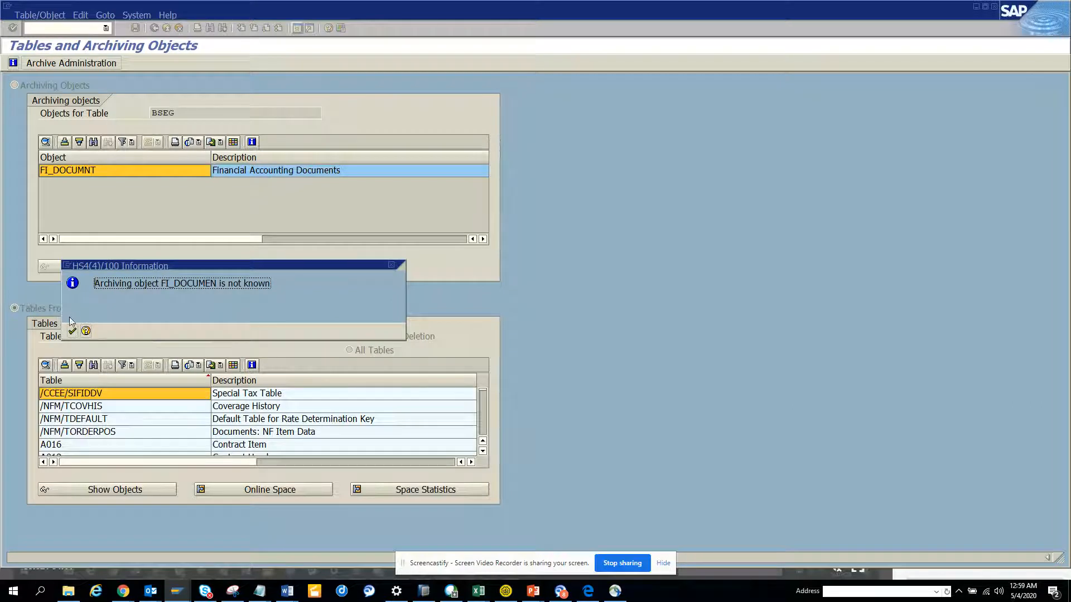
left_click(72, 329)
type("FI_DOCUMnt")
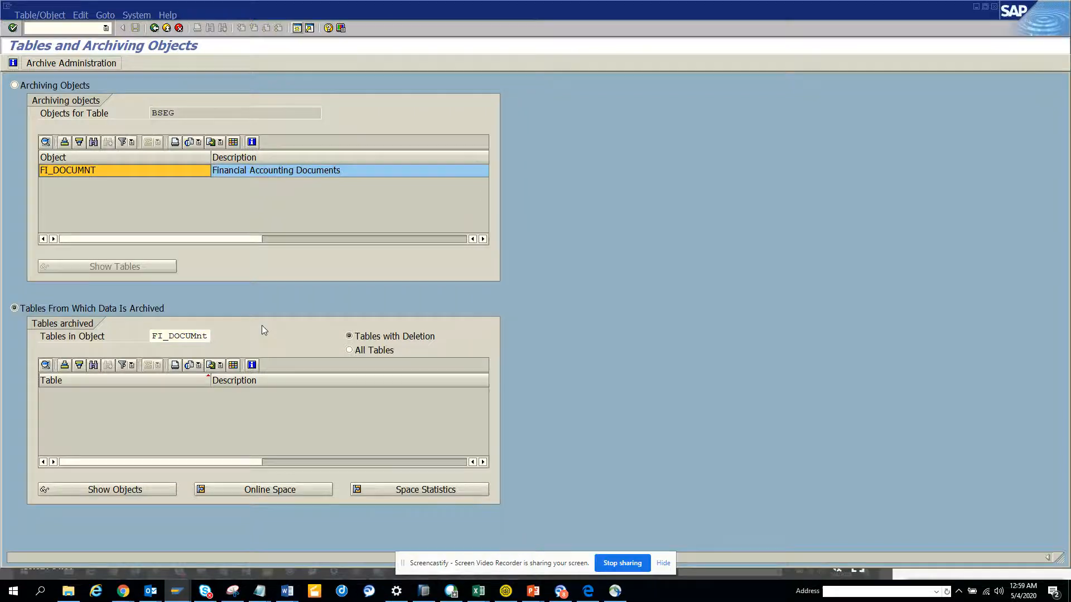
Step: List the tables archived with FI_DOCUMNT (ACDOCA, BKPF, AGKO...) using the All Tables option
left_click(114, 489)
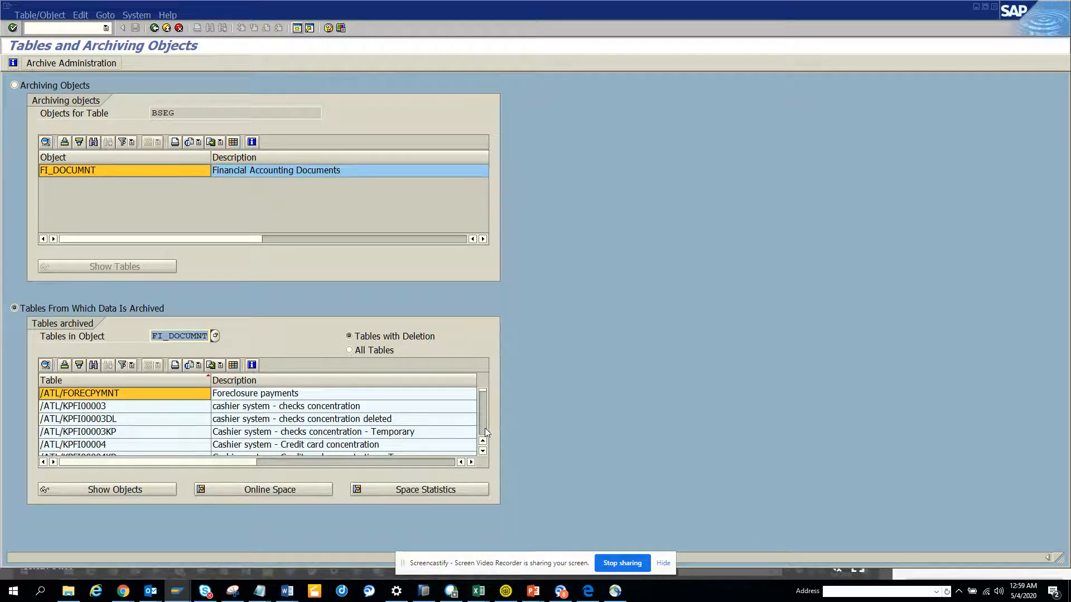
scroll("down", 3)
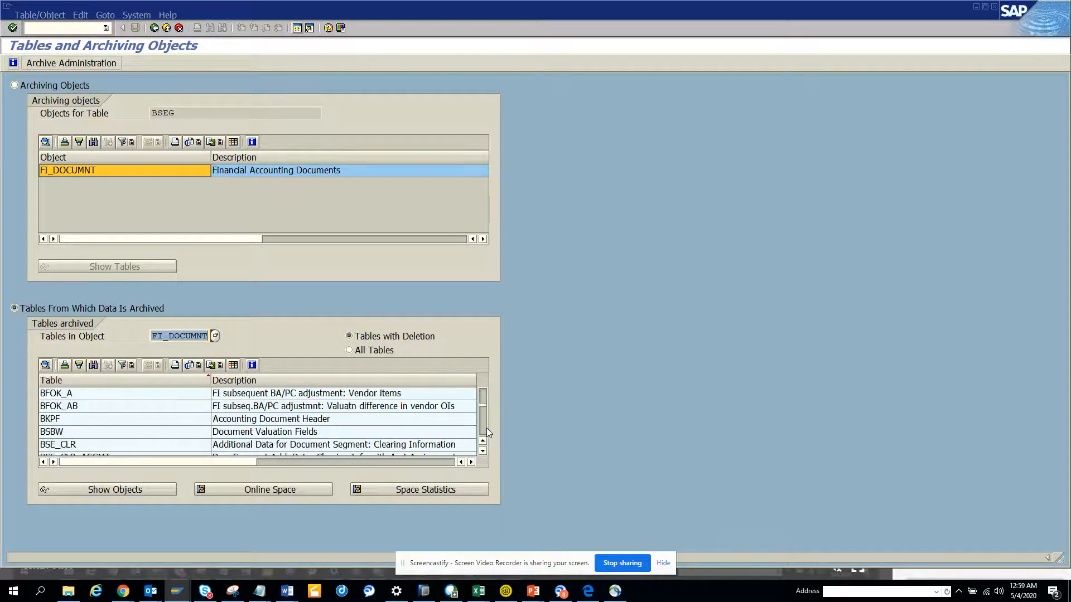
scroll("up", 3)
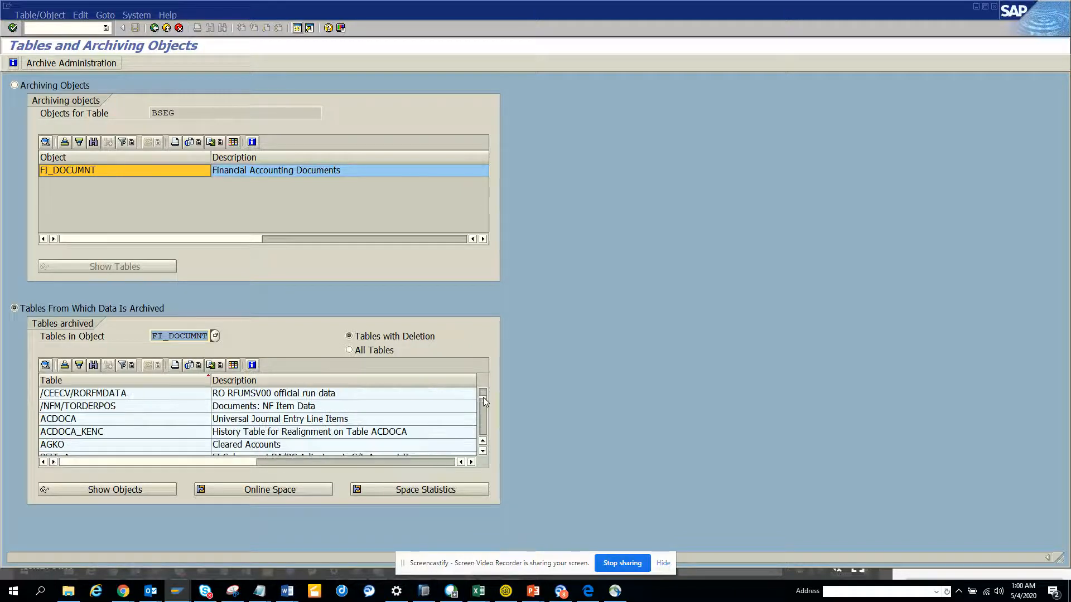
mouse_move(85, 435)
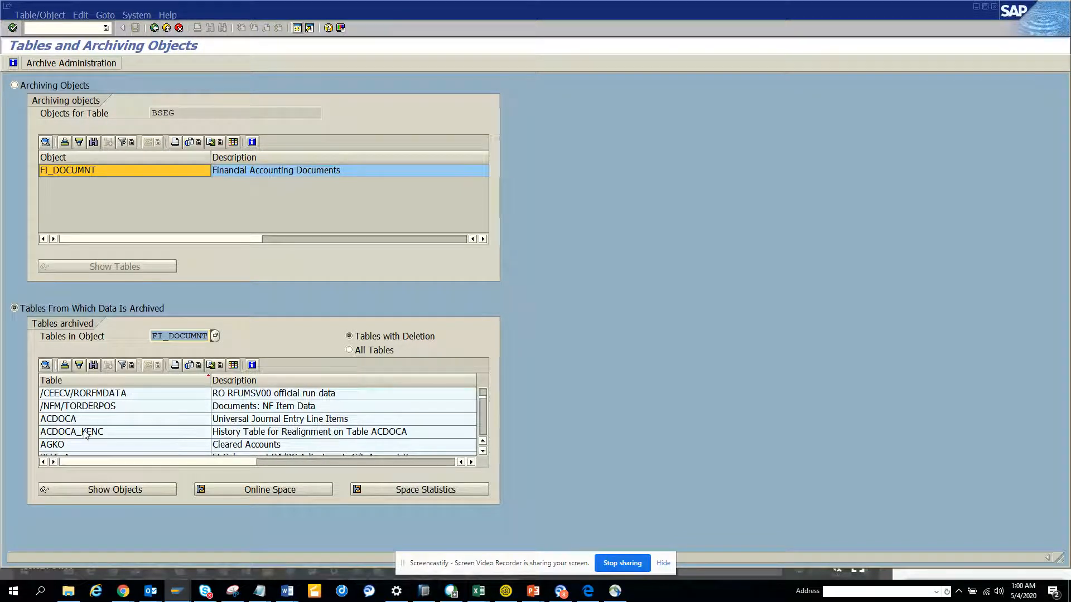
mouse_move(246, 420)
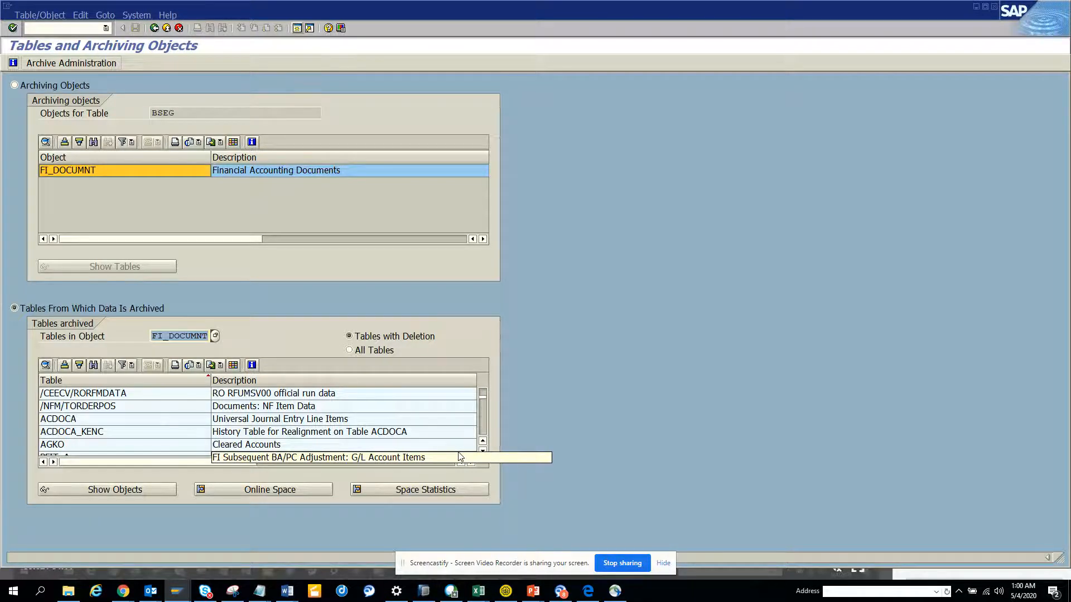
left_click(349, 350)
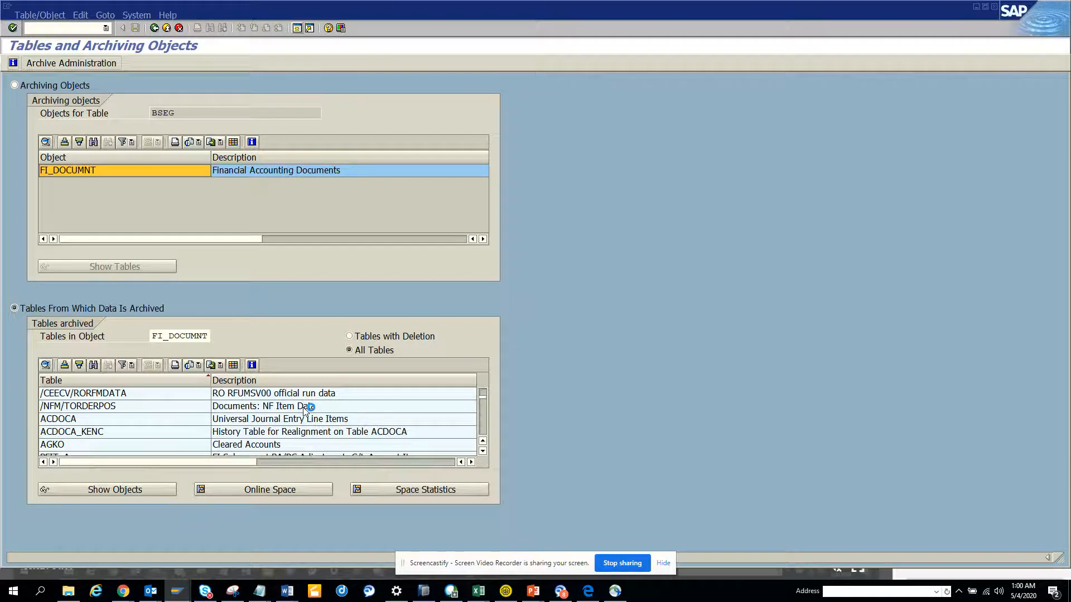